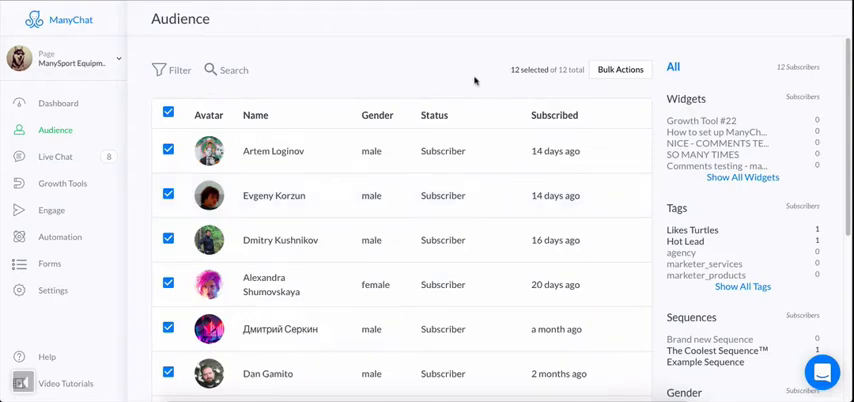
{"action": "mouse_move", "coordinate": [404, 36]}
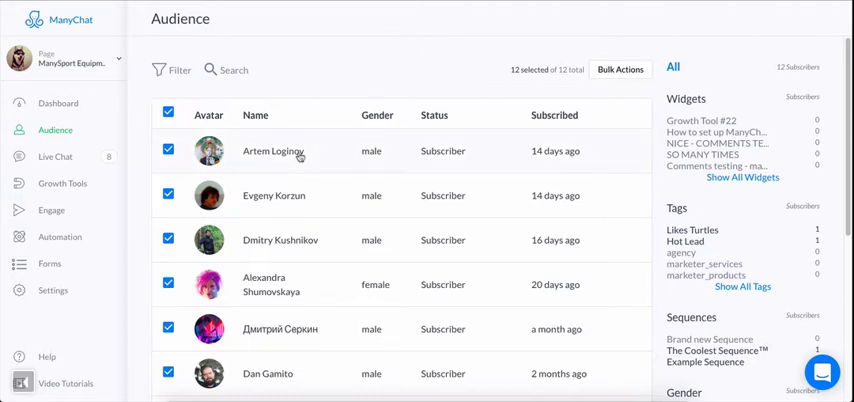
{"action": "left_click", "coordinate": [272, 152]}
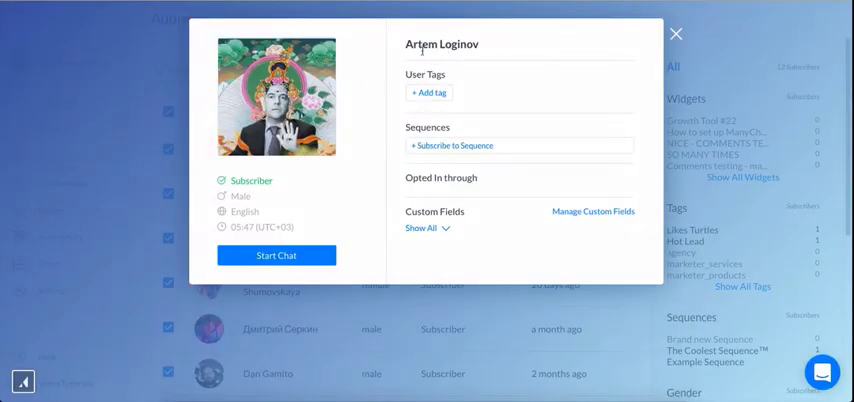
{"action": "mouse_move", "coordinate": [312, 198]}
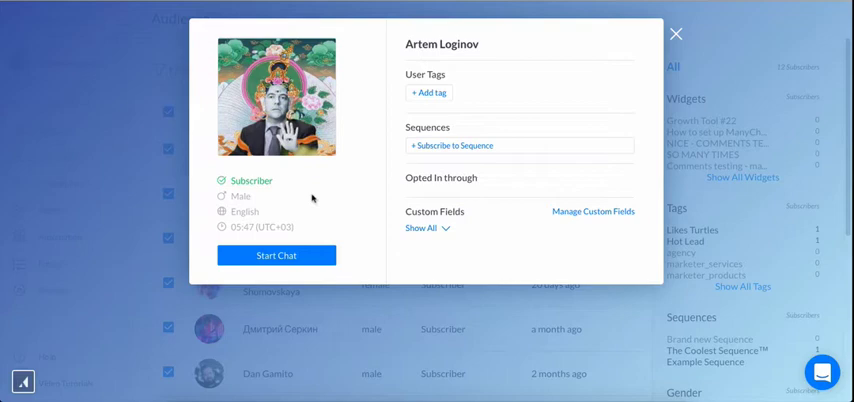
{"action": "double_click", "coordinate": [250, 180]}
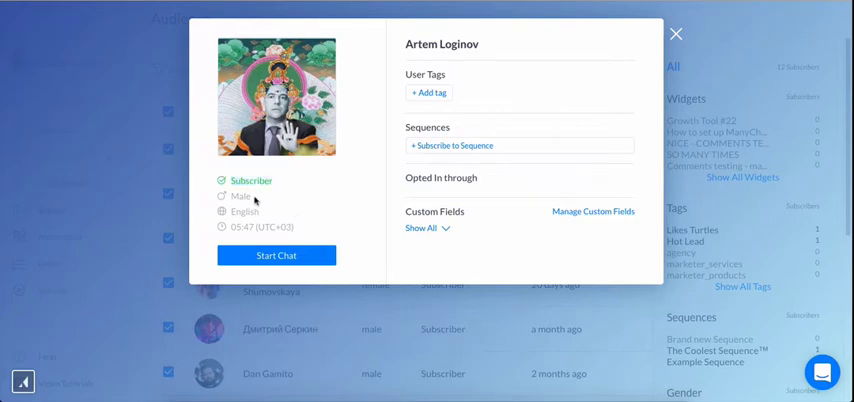
{"action": "double_click", "coordinate": [240, 196]}
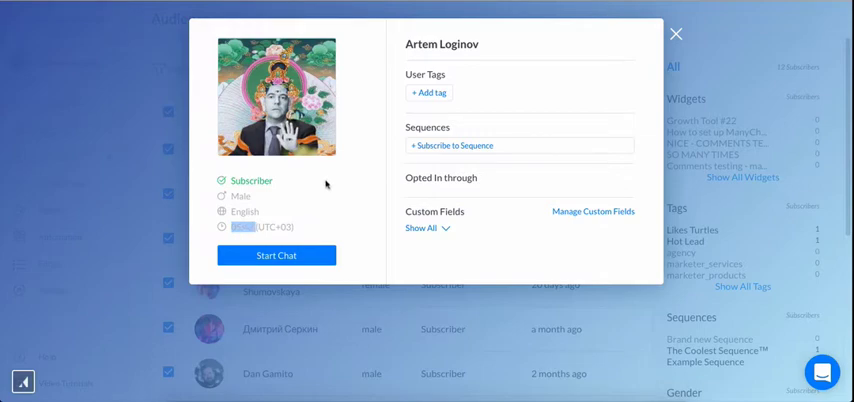
{"action": "mouse_move", "coordinate": [532, 94]}
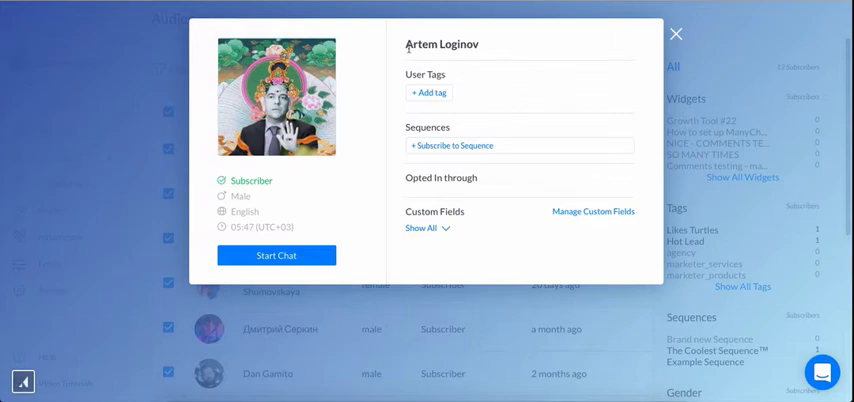
{"action": "double_click", "coordinate": [440, 44]}
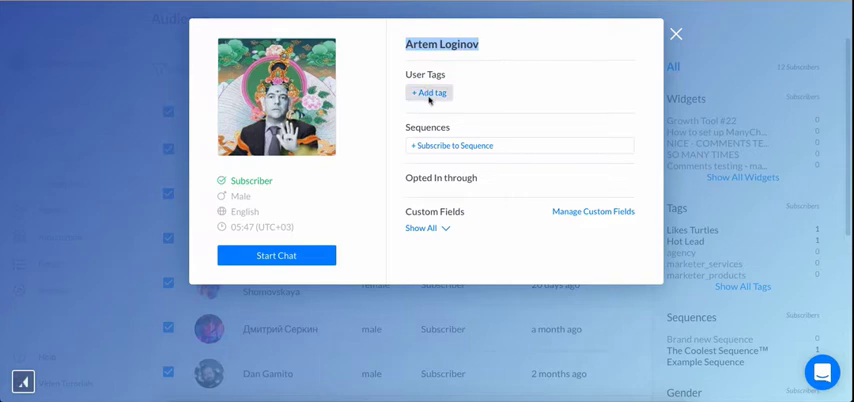
{"action": "left_click", "coordinate": [428, 92]}
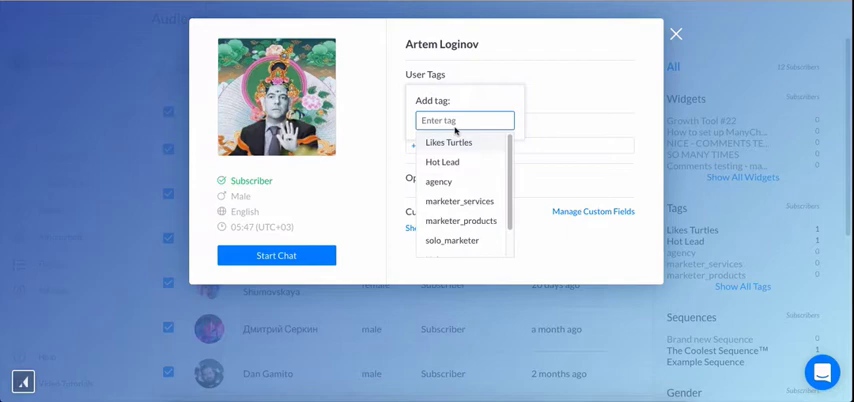
{"action": "left_click", "coordinate": [448, 142]}
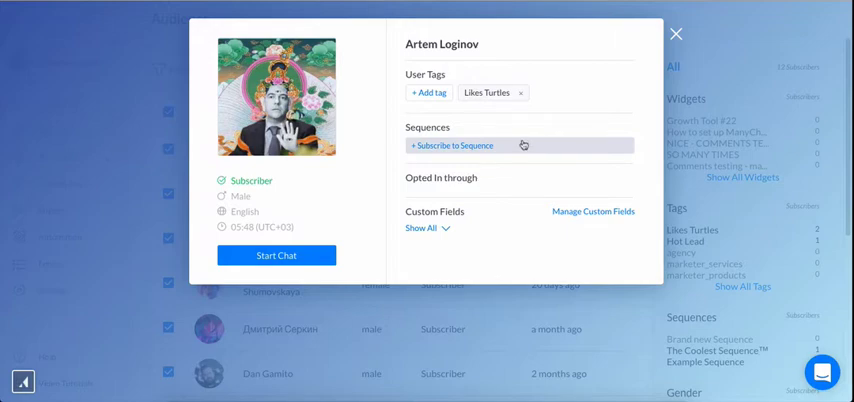
{"action": "left_click", "coordinate": [452, 144]}
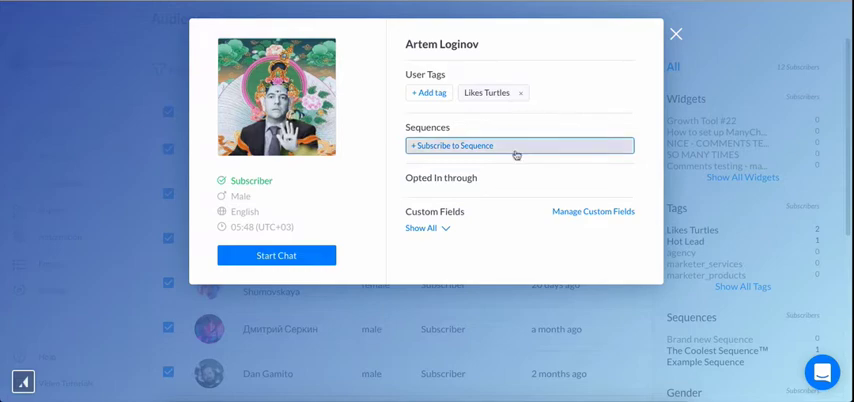
{"action": "left_click", "coordinate": [518, 144]}
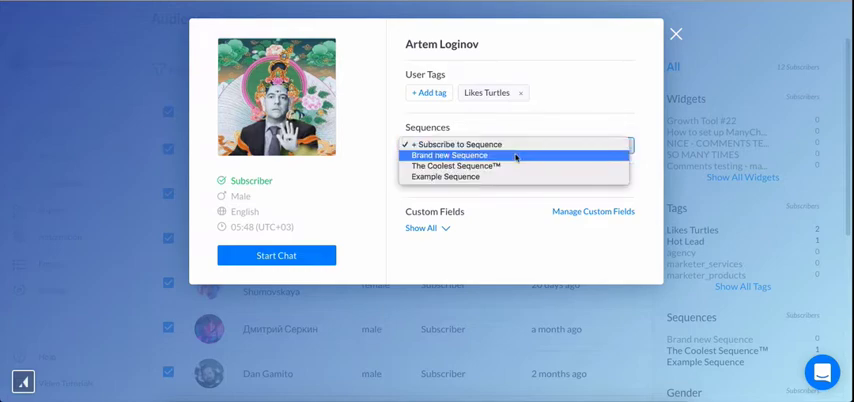
{"action": "mouse_move", "coordinate": [556, 104]}
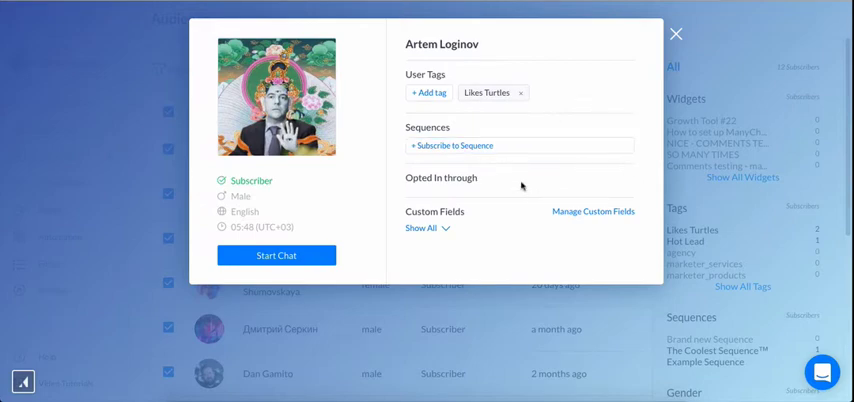
Step: Show all of Artem's custom fields, then close his profile back to the Audience list
{"action": "double_click", "coordinate": [440, 176]}
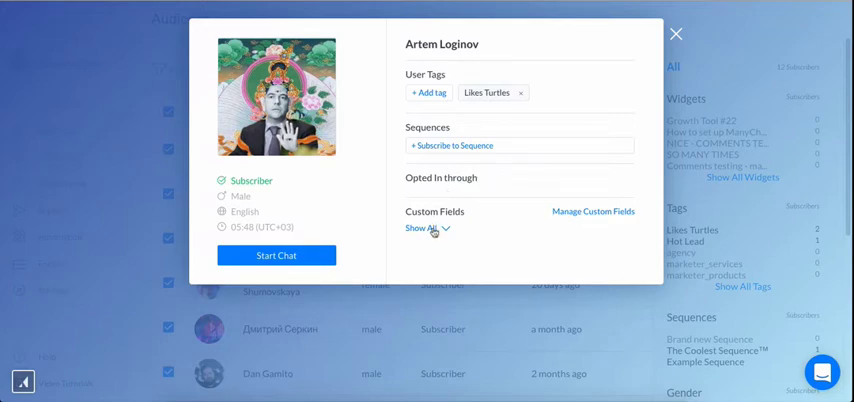
{"action": "left_click", "coordinate": [420, 228]}
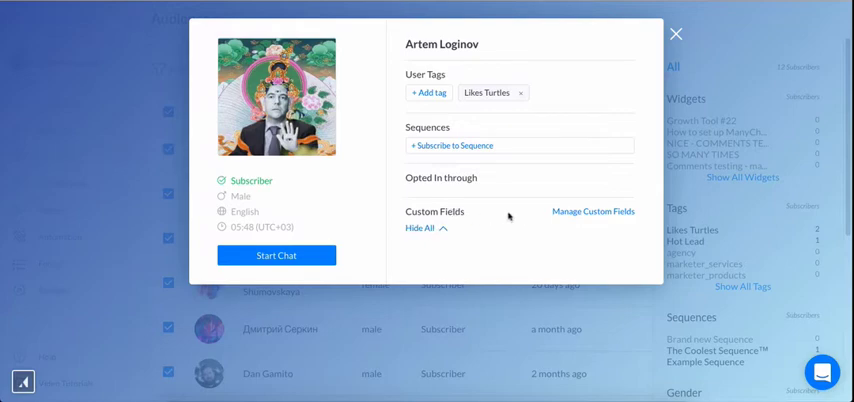
{"action": "left_click", "coordinate": [418, 228]}
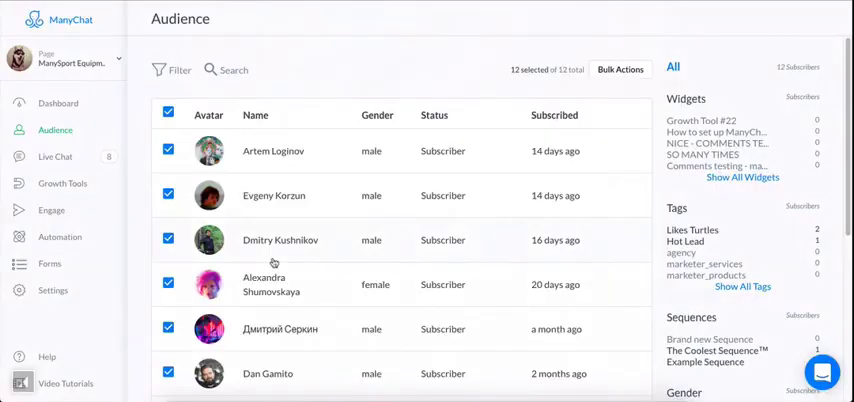
{"action": "left_click", "coordinate": [56, 156]}
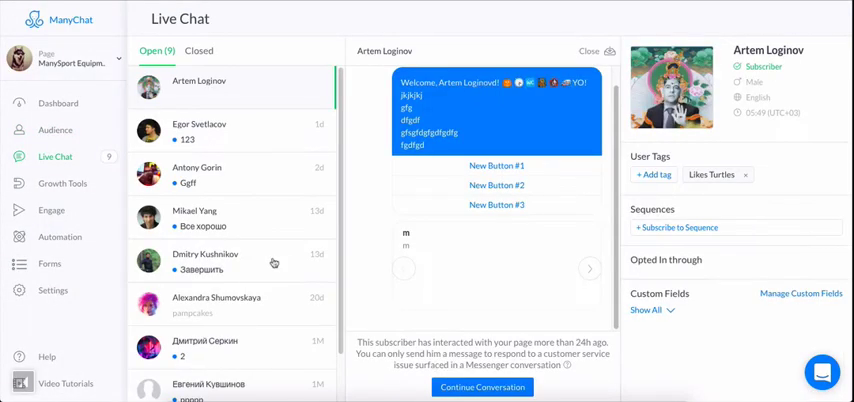
{"action": "mouse_move", "coordinate": [76, 104]}
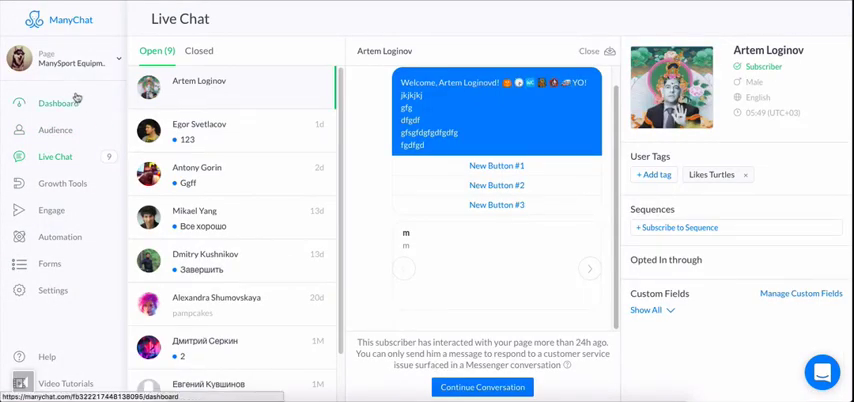
{"action": "left_click", "coordinate": [56, 130]}
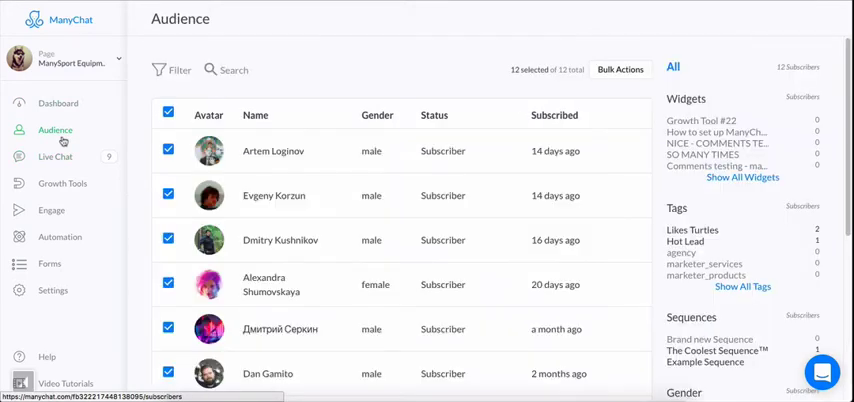
{"action": "mouse_move", "coordinate": [650, 48]}
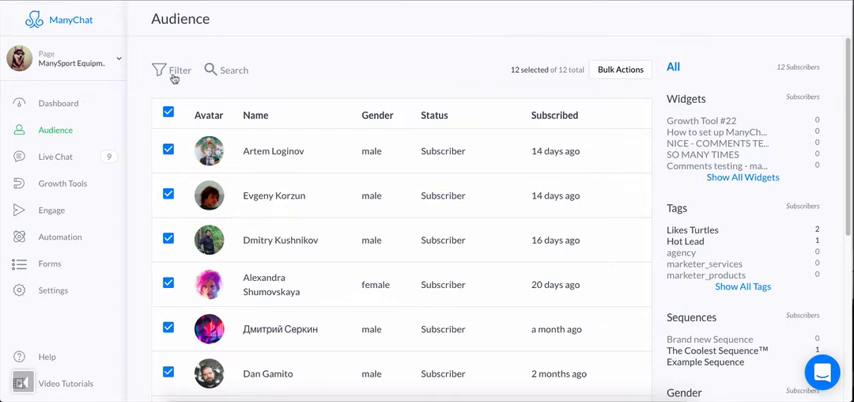
Step: Enable the audience filter with a Tag condition and an Opt-in Widget condition
{"action": "left_click", "coordinate": [180, 70]}
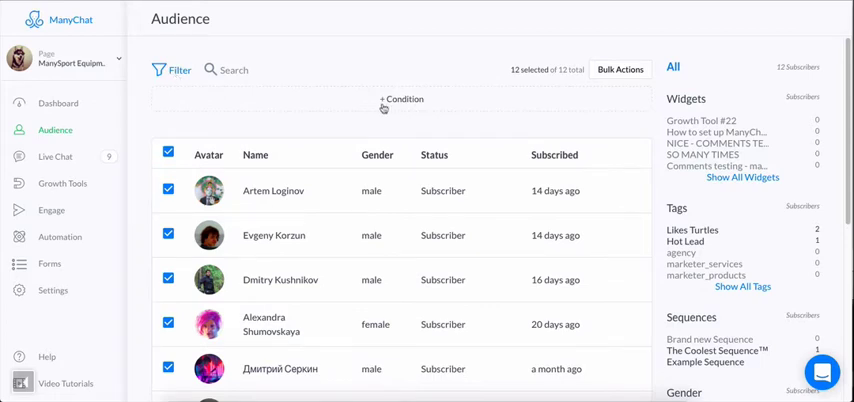
{"action": "left_click", "coordinate": [400, 100]}
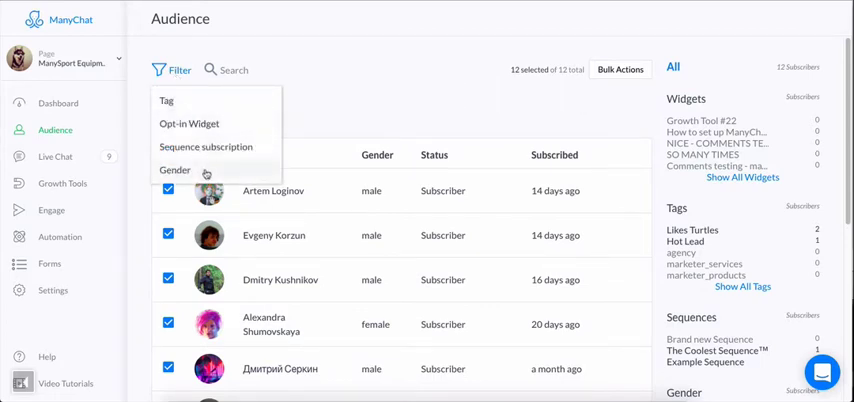
{"action": "mouse_move", "coordinate": [168, 102]}
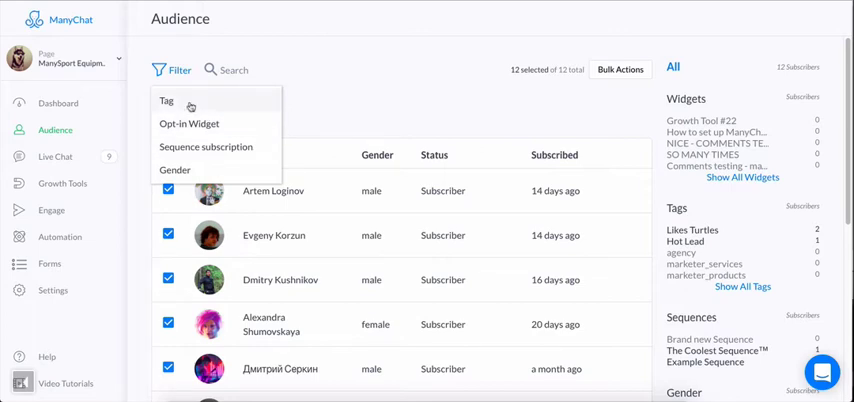
{"action": "left_click", "coordinate": [166, 100]}
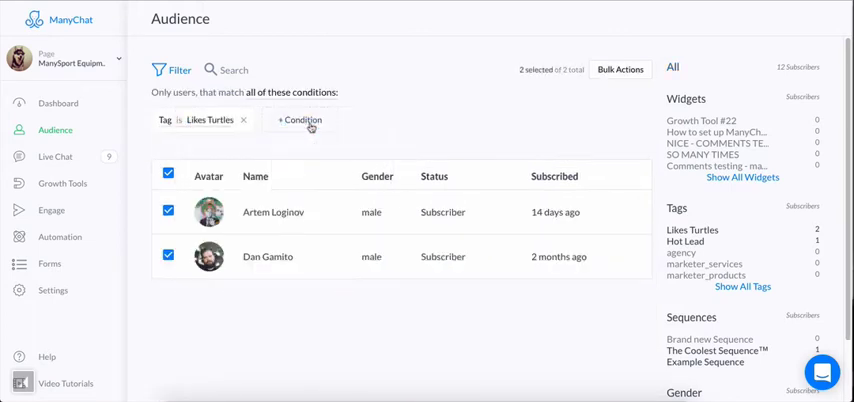
{"action": "left_click", "coordinate": [300, 120]}
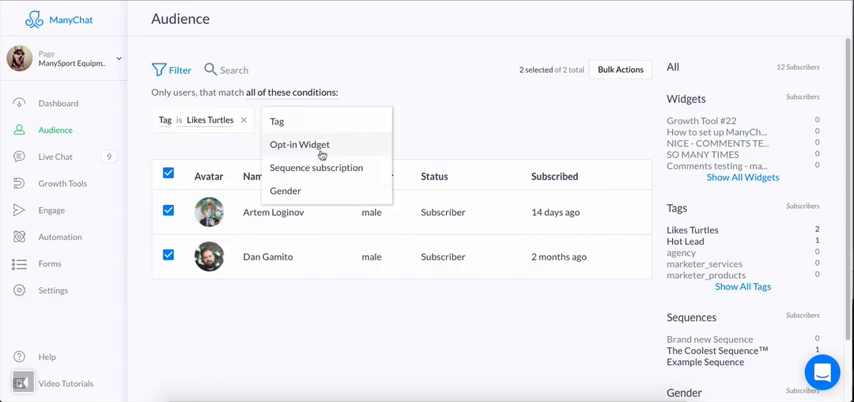
{"action": "left_click", "coordinate": [300, 144]}
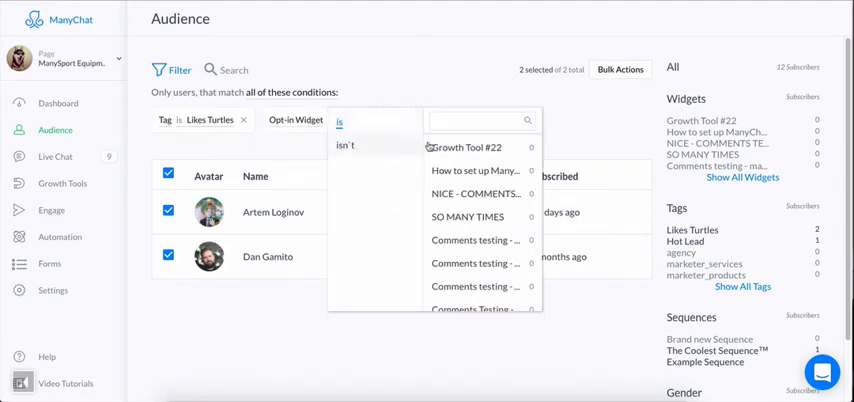
Step: Add a condition that Opt-in Widget is NICE - COMMENTS TESTING
{"action": "left_click", "coordinate": [476, 192]}
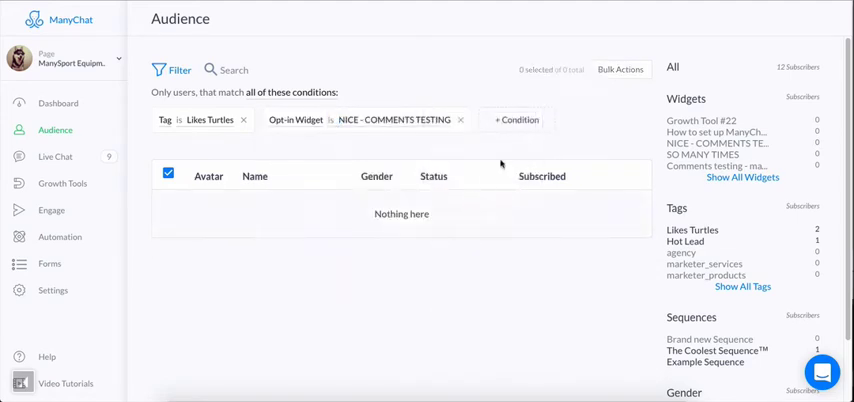
{"action": "left_click", "coordinate": [516, 120]}
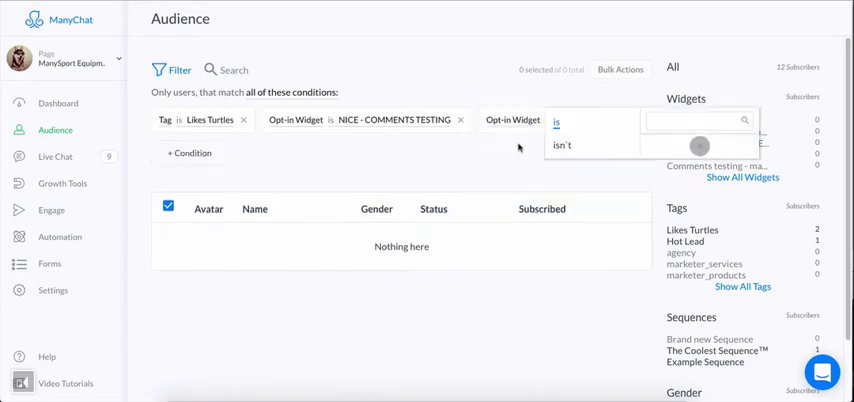
{"action": "left_click", "coordinate": [556, 122]}
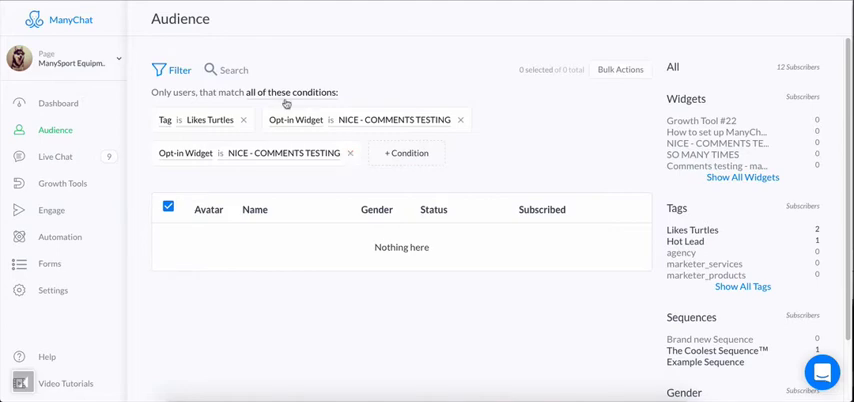
{"action": "mouse_move", "coordinate": [214, 128]}
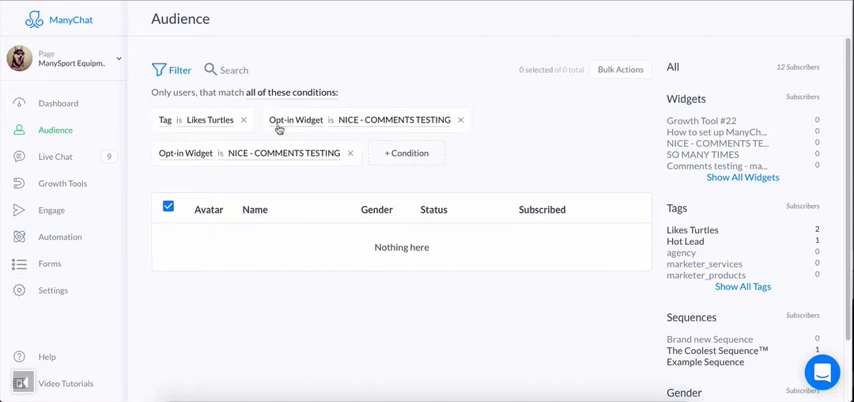
{"action": "left_click", "coordinate": [302, 92]}
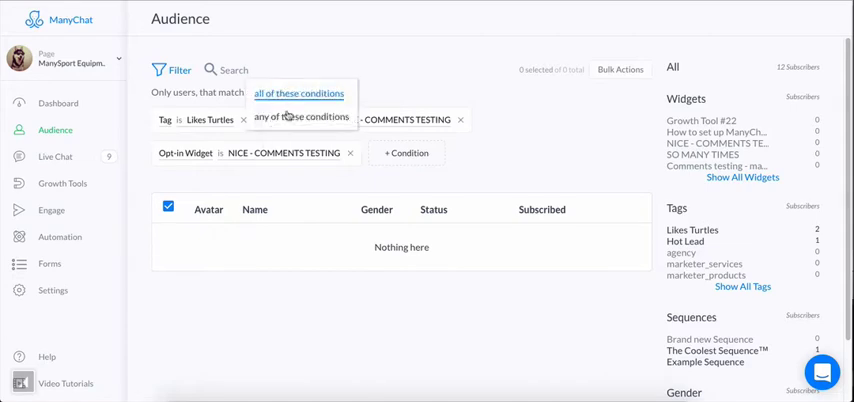
{"action": "left_click", "coordinate": [300, 116]}
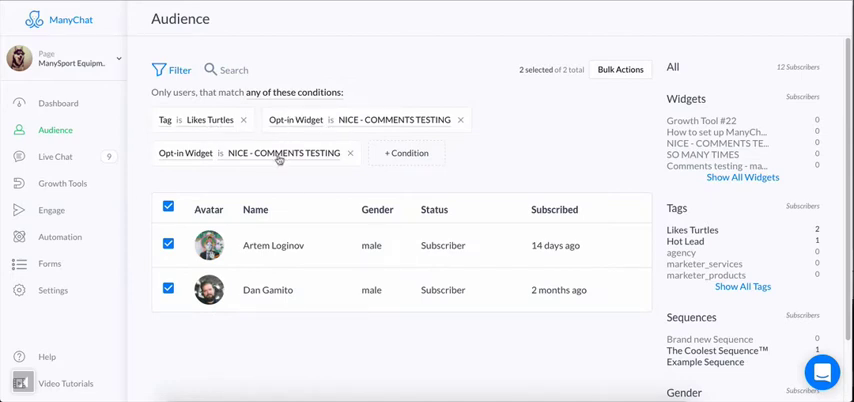
{"action": "mouse_move", "coordinate": [564, 96]}
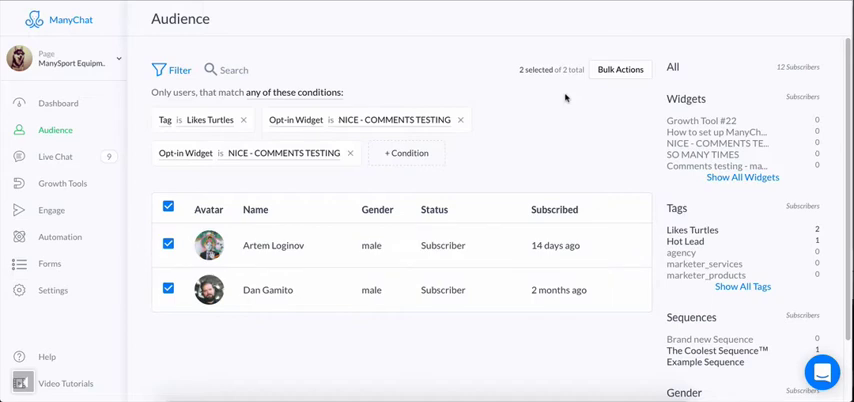
{"action": "mouse_move", "coordinate": [616, 162]}
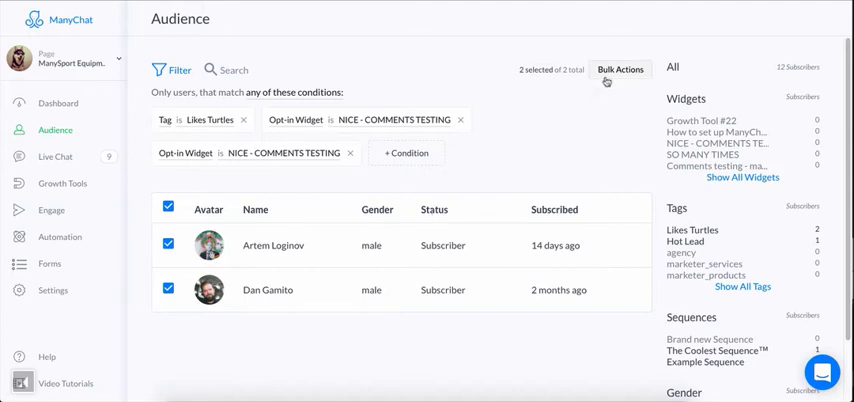
Step: Start a bulk Remove Tag of Likes Turtles on the listed subscribers, reaching the confirmation prompt
{"action": "left_click", "coordinate": [620, 68]}
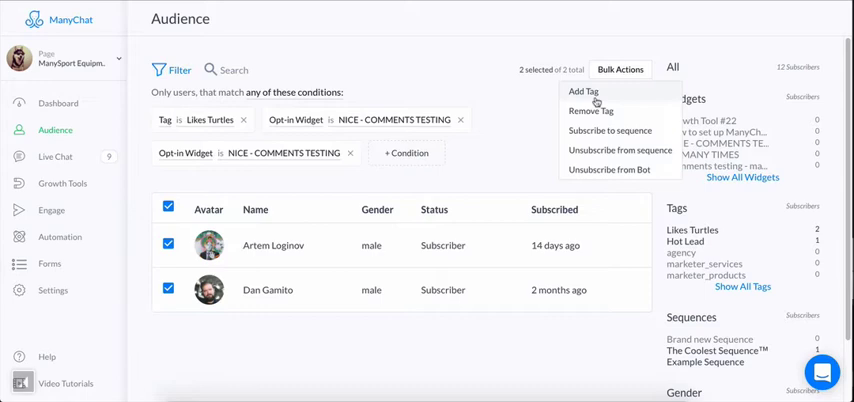
{"action": "mouse_move", "coordinate": [592, 110]}
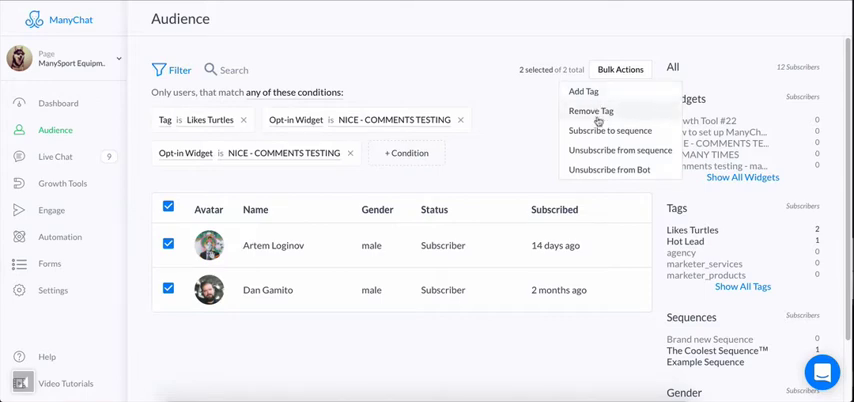
{"action": "left_click", "coordinate": [590, 110]}
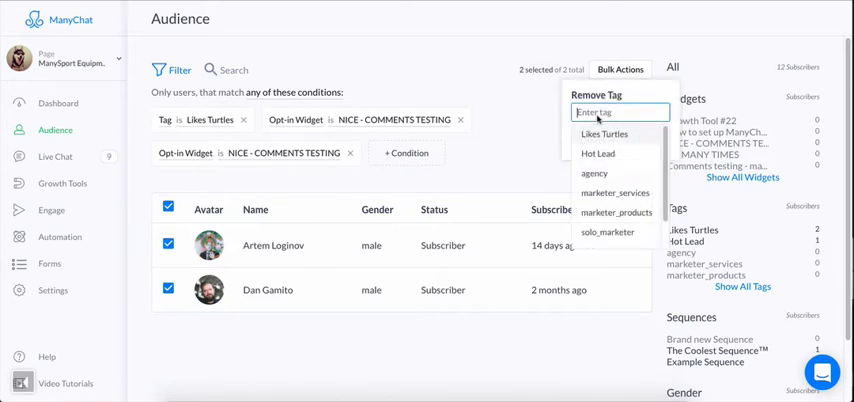
{"action": "left_click", "coordinate": [604, 134]}
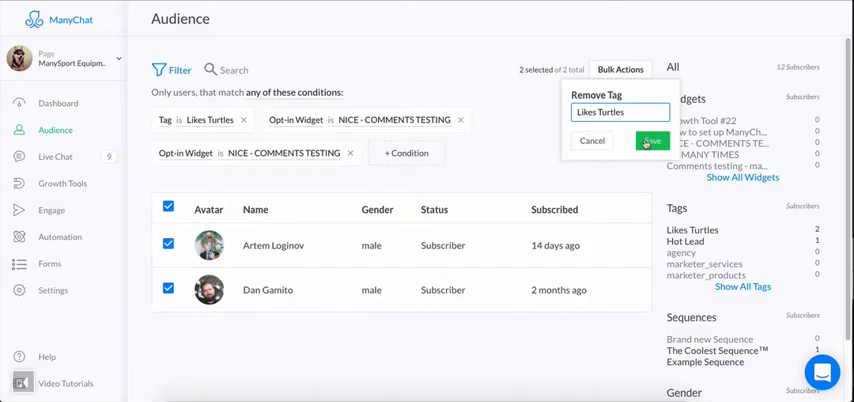
{"action": "left_click", "coordinate": [652, 140]}
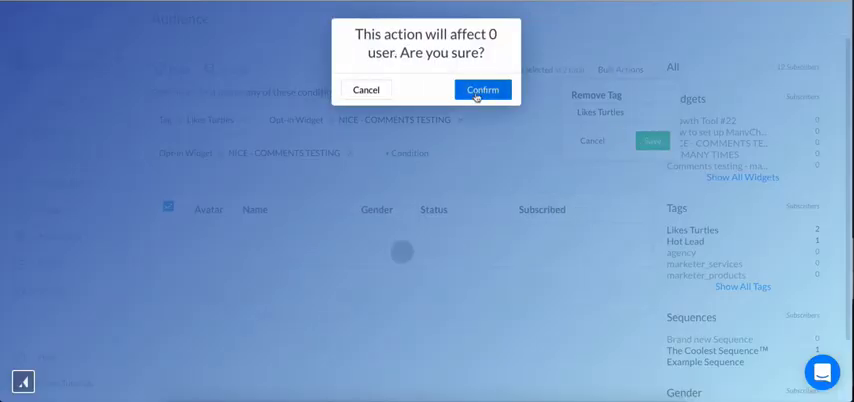
Step: Confirm the Likes Turtles removal, drop that tag condition and switch the filter off
{"action": "left_click", "coordinate": [482, 90]}
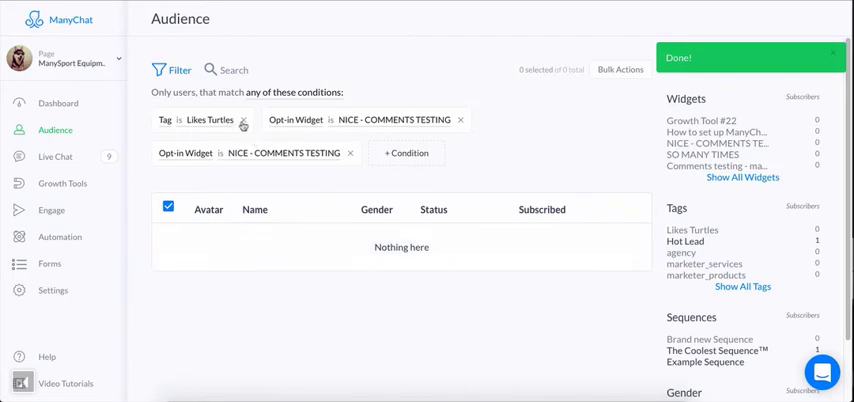
{"action": "left_click", "coordinate": [242, 120]}
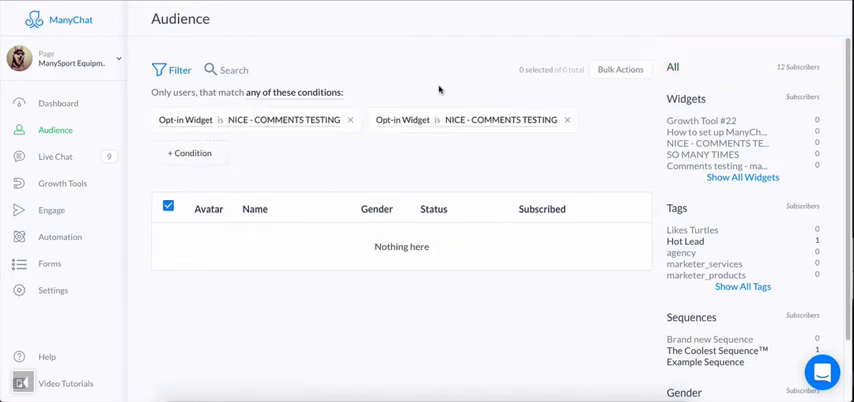
{"action": "left_click", "coordinate": [180, 70]}
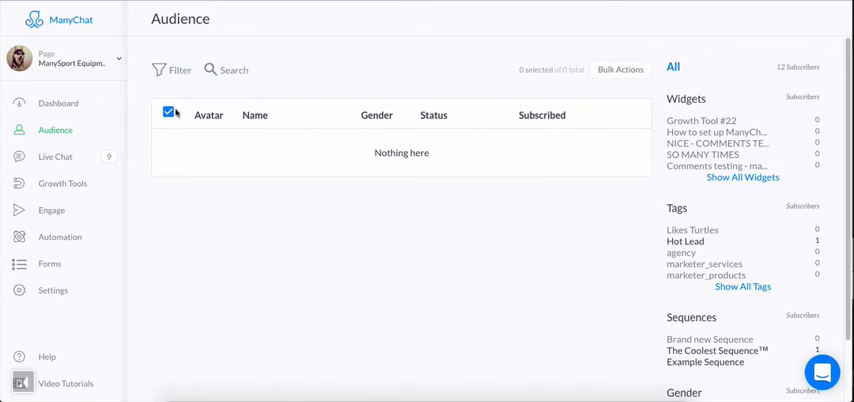
Step: Show all 12 subscribers via the sidebar All link and review the Bulk Actions menu
{"action": "left_click", "coordinate": [168, 112]}
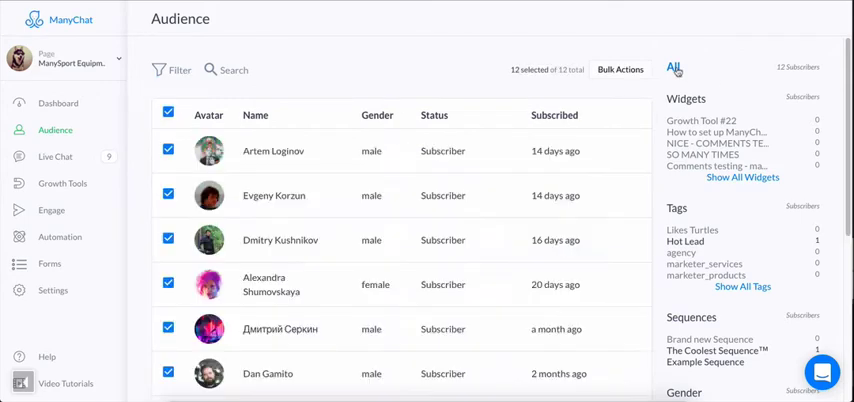
{"action": "left_click", "coordinate": [620, 68]}
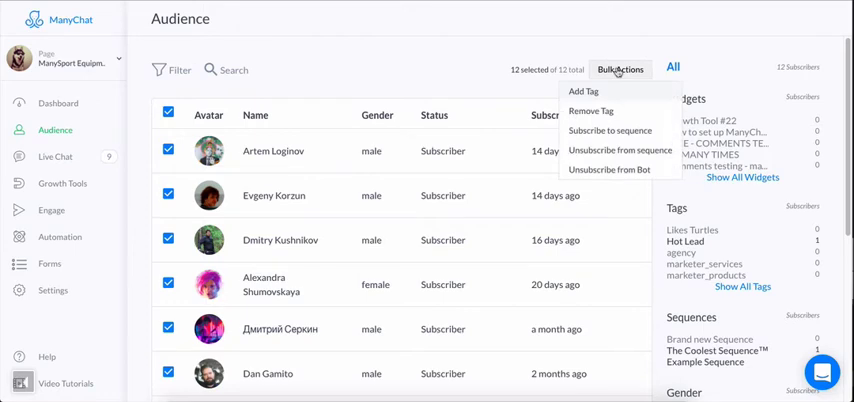
{"action": "mouse_move", "coordinate": [590, 112]}
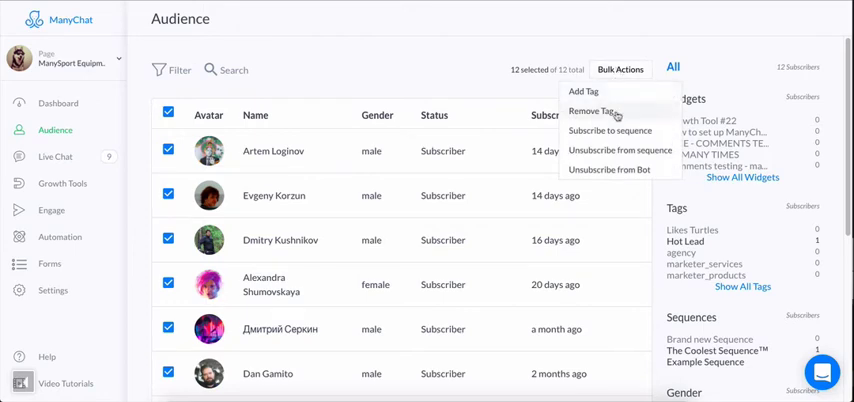
{"action": "mouse_move", "coordinate": [620, 132]}
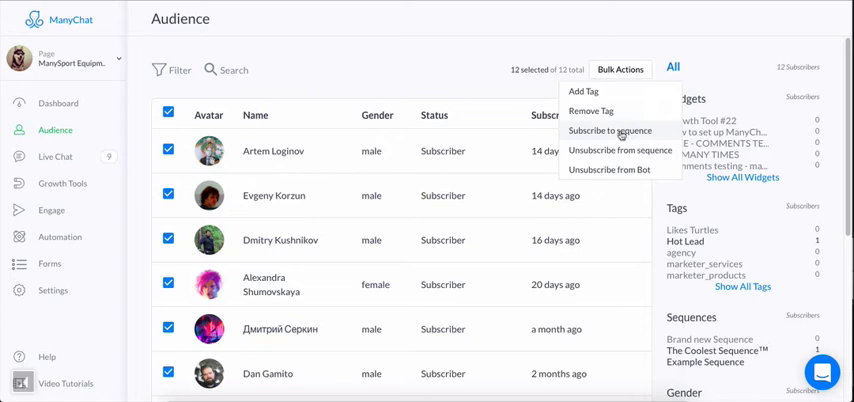
{"action": "mouse_move", "coordinate": [620, 150]}
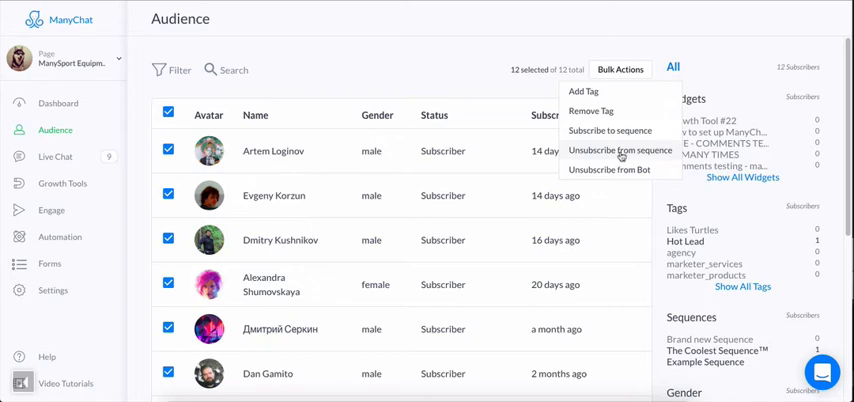
{"action": "mouse_move", "coordinate": [608, 170]}
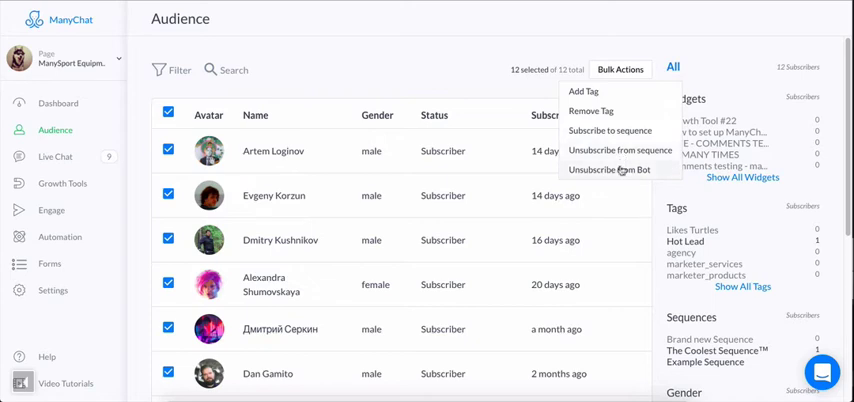
{"action": "mouse_move", "coordinate": [410, 88]}
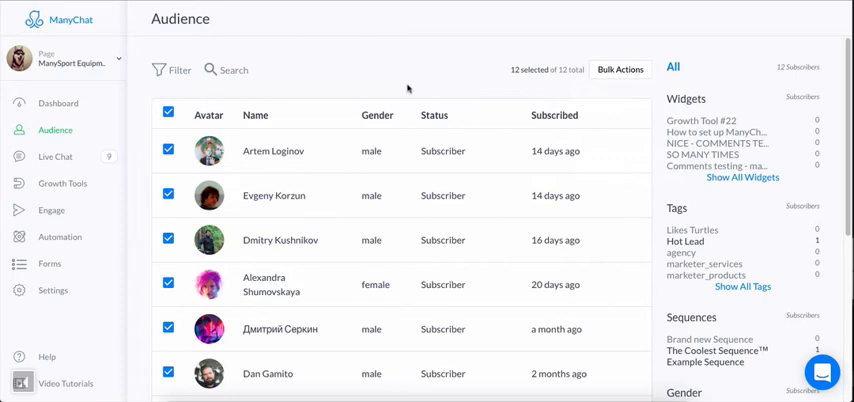
{"action": "mouse_move", "coordinate": [576, 74]}
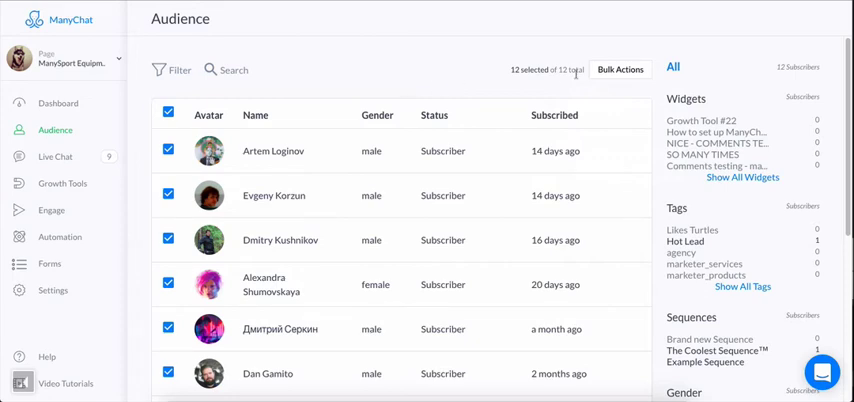
Step: Start a bulk unsubscribe of all 12 users, enter 'unsubscribe', then close without confirming
{"action": "left_click", "coordinate": [620, 68]}
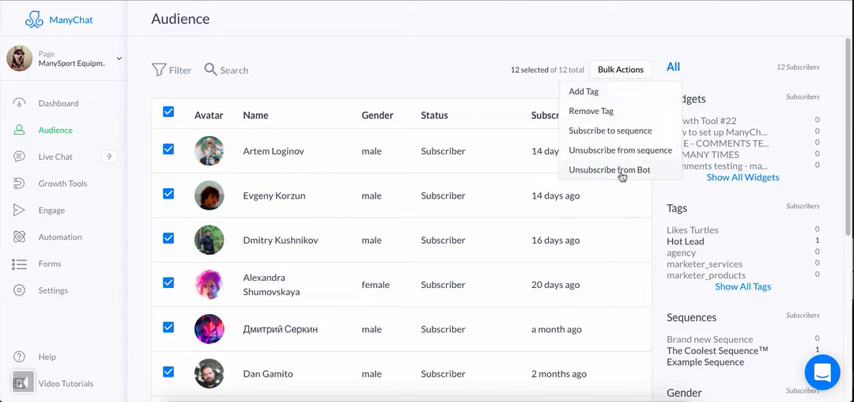
{"action": "left_click", "coordinate": [608, 170]}
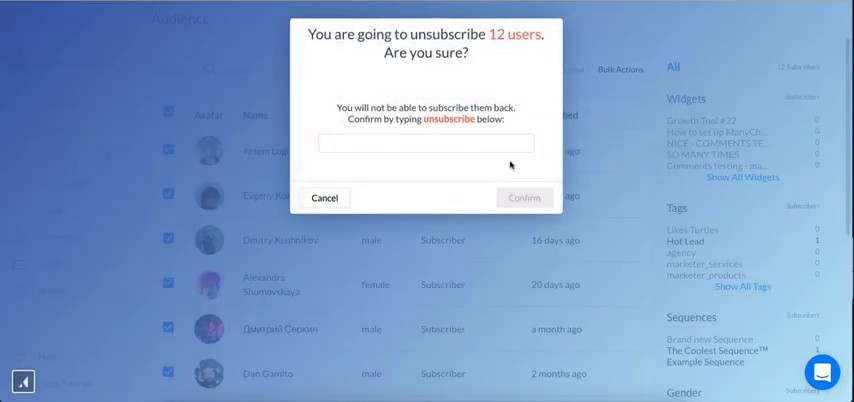
{"action": "left_click", "coordinate": [426, 144]}
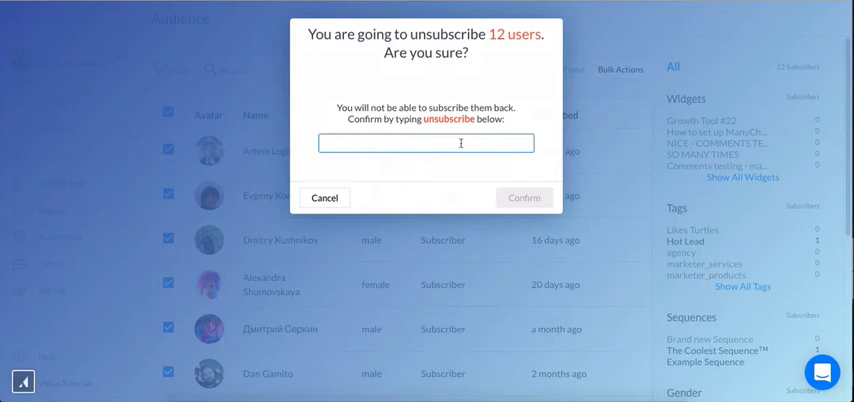
{"action": "type", "text": "unsubscribe"}
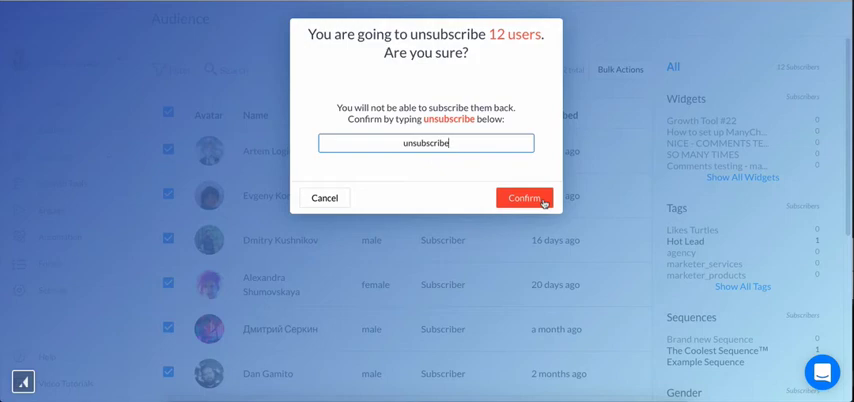
{"action": "mouse_move", "coordinate": [572, 168]}
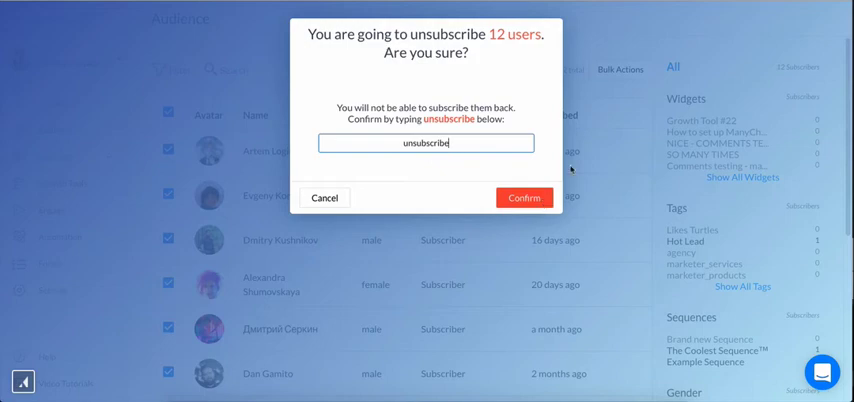
{"action": "left_click", "coordinate": [324, 196]}
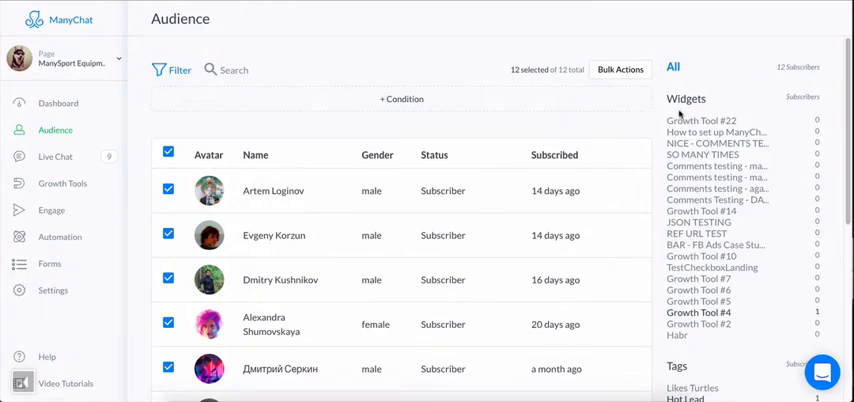
{"action": "mouse_move", "coordinate": [700, 212]}
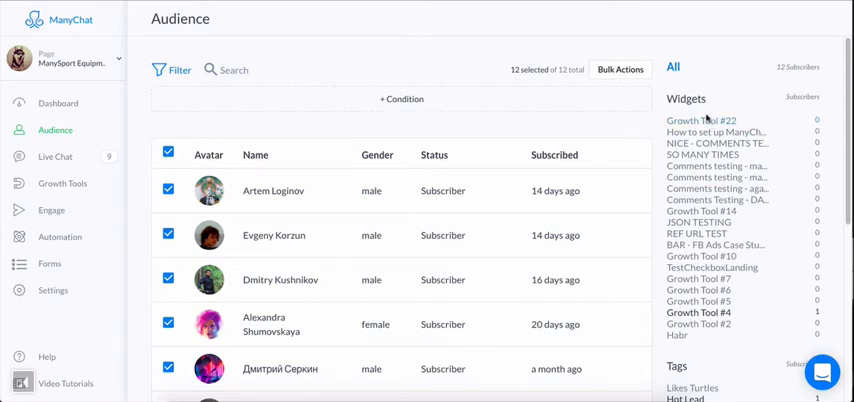
Step: Filter via sidebar links by Habr tag, The Coolest Sequence and Male gender, ending with all 12 listed
{"action": "scroll", "scroll_direction": "down", "scroll_amount": 3}
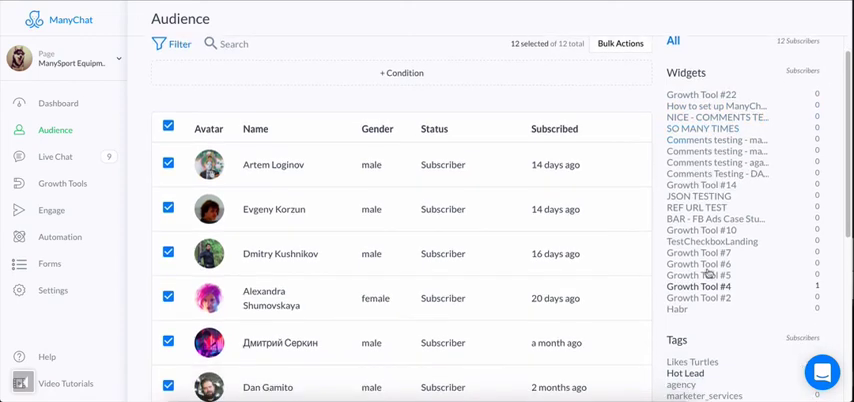
{"action": "left_click", "coordinate": [698, 286]}
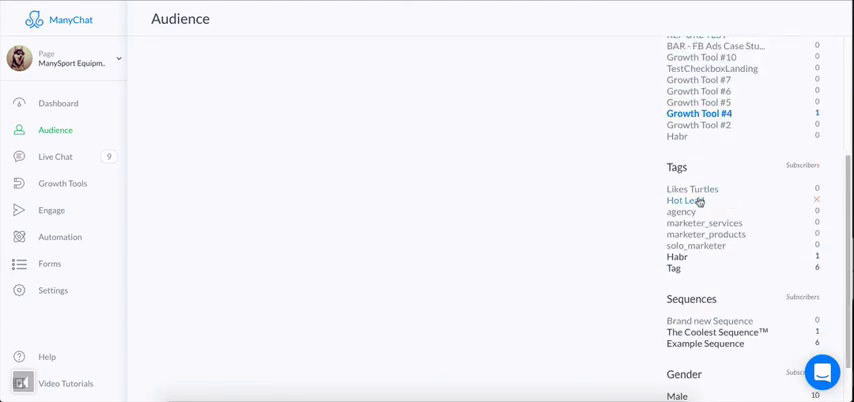
{"action": "mouse_move", "coordinate": [680, 258]}
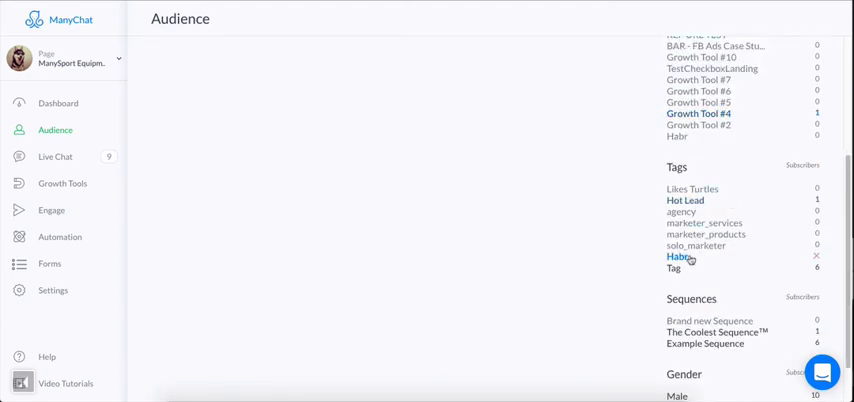
{"action": "left_click", "coordinate": [664, 256]}
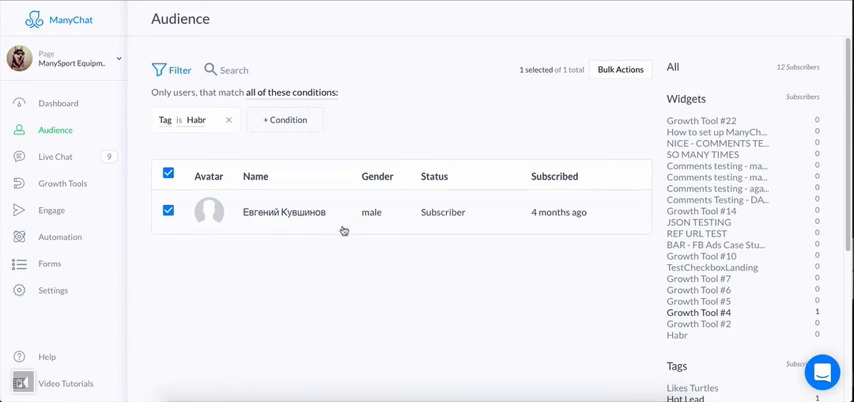
{"action": "scroll", "scroll_direction": "down", "scroll_amount": 3}
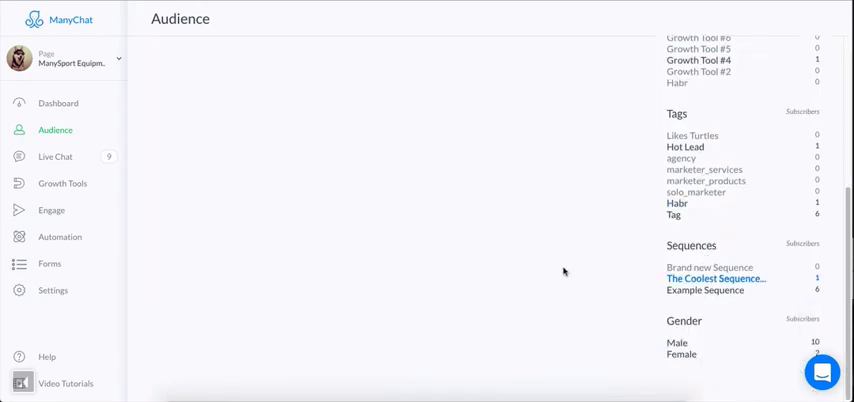
{"action": "left_click", "coordinate": [716, 278]}
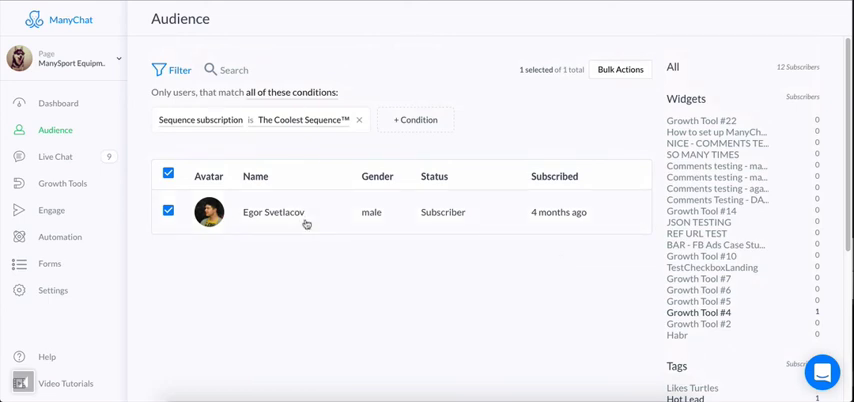
{"action": "scroll", "scroll_direction": "down", "scroll_amount": 3}
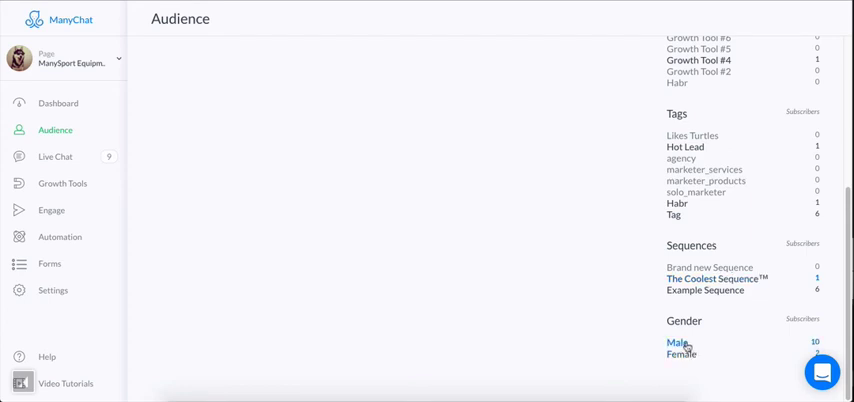
{"action": "left_click", "coordinate": [678, 344]}
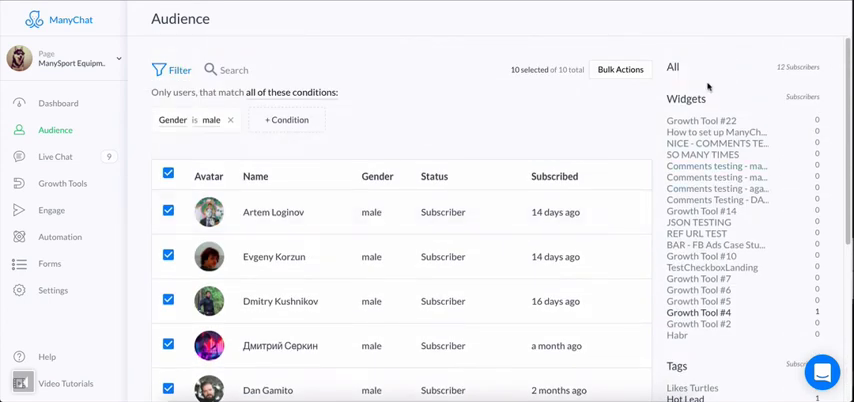
{"action": "scroll", "scroll_direction": "down", "scroll_amount": 3}
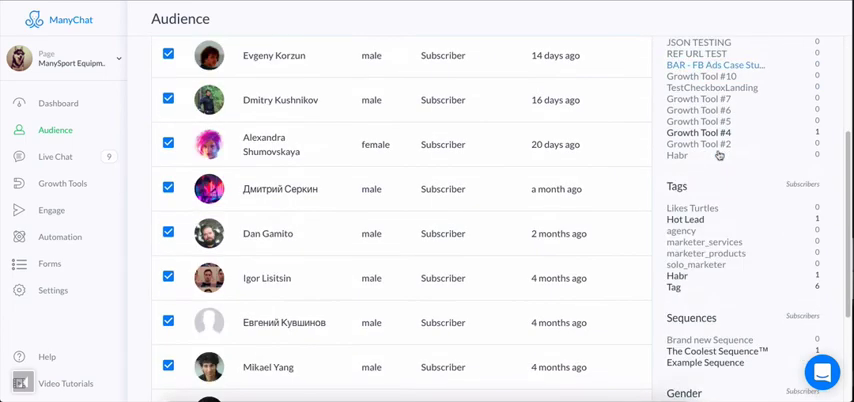
{"action": "scroll", "scroll_direction": "up", "scroll_amount": 3}
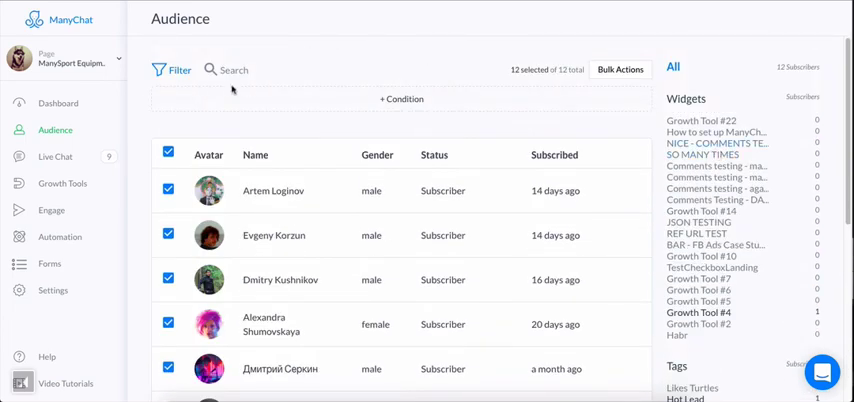
{"action": "left_click", "coordinate": [234, 68]}
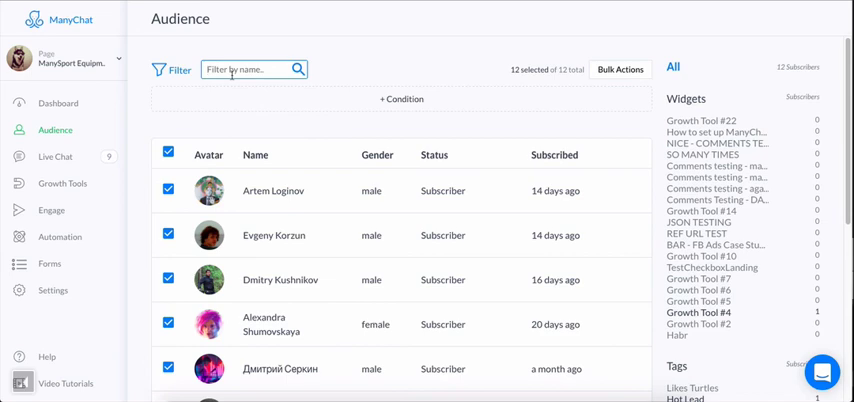
{"action": "type", "text": "A"}
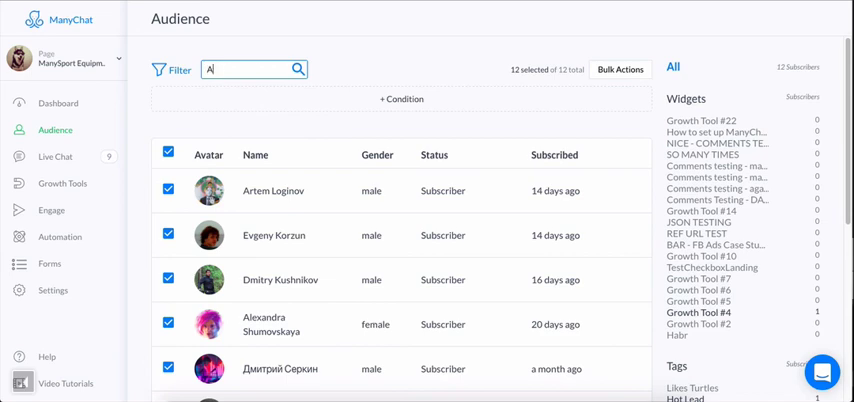
{"action": "type", "text": "Artem"}
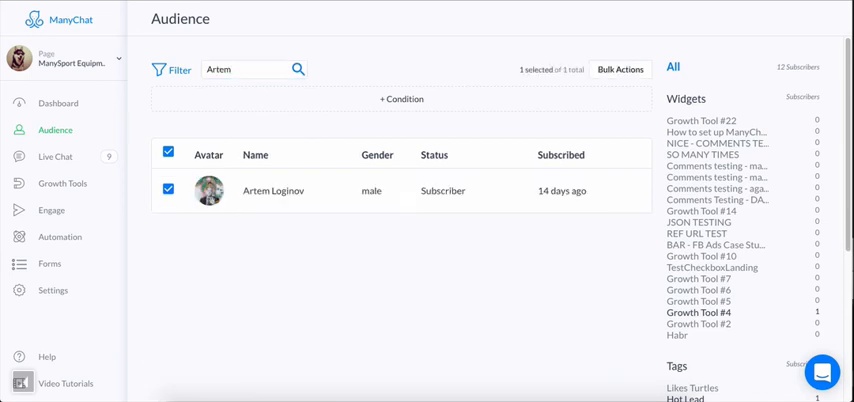
{"action": "left_click", "coordinate": [250, 68]}
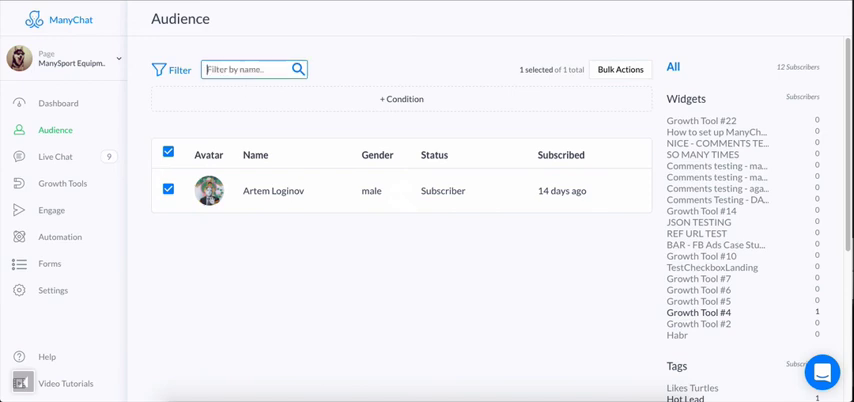
Step: Start a second name search with 'Da' before returning to all 12 subscribers
{"action": "left_click", "coordinate": [250, 68]}
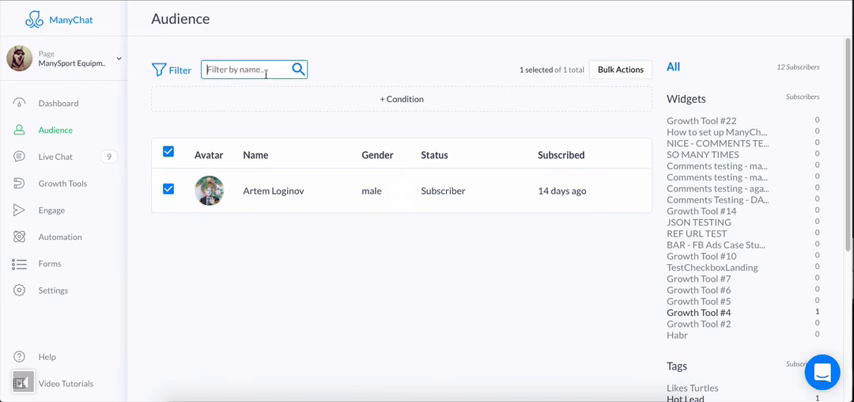
{"action": "type", "text": "Da"}
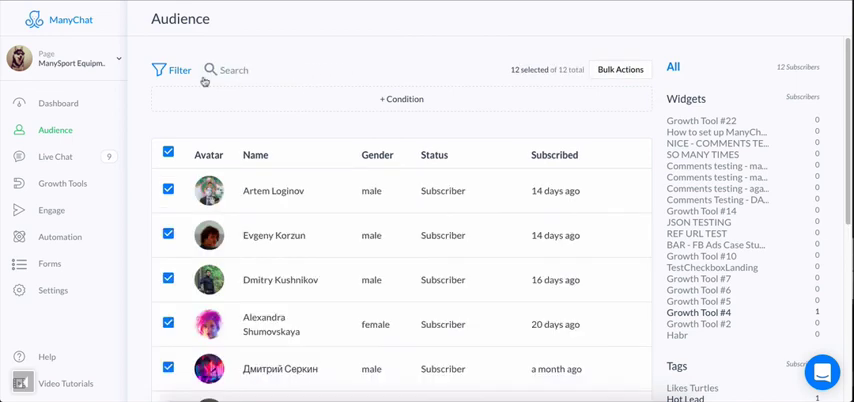
{"action": "left_click", "coordinate": [230, 68]}
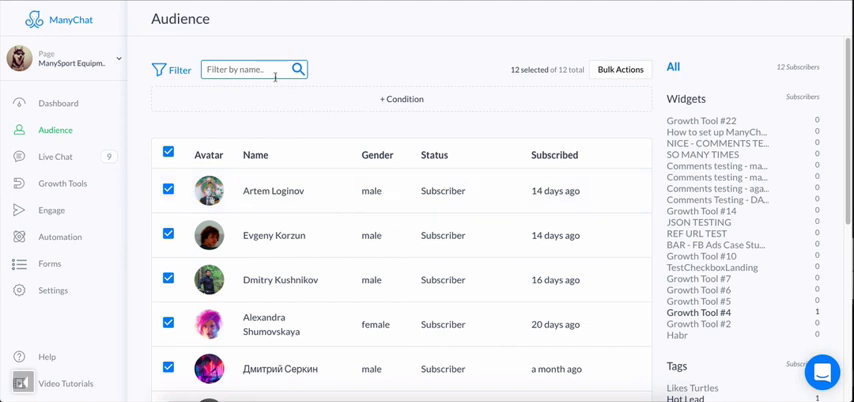
{"action": "mouse_move", "coordinate": [384, 84]}
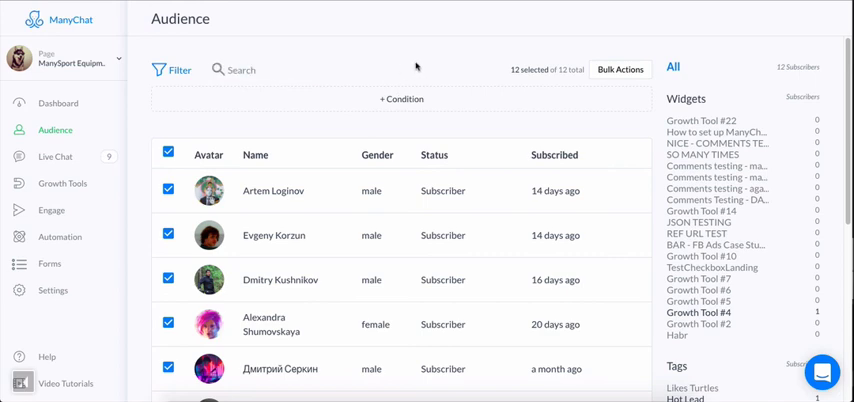
{"action": "mouse_move", "coordinate": [388, 62]}
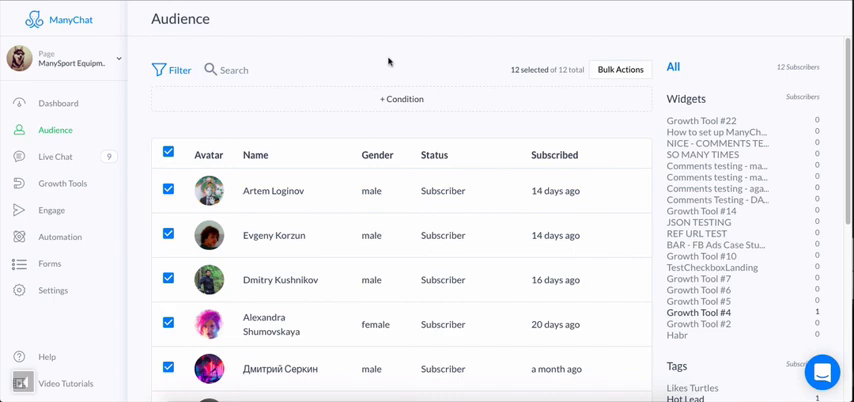